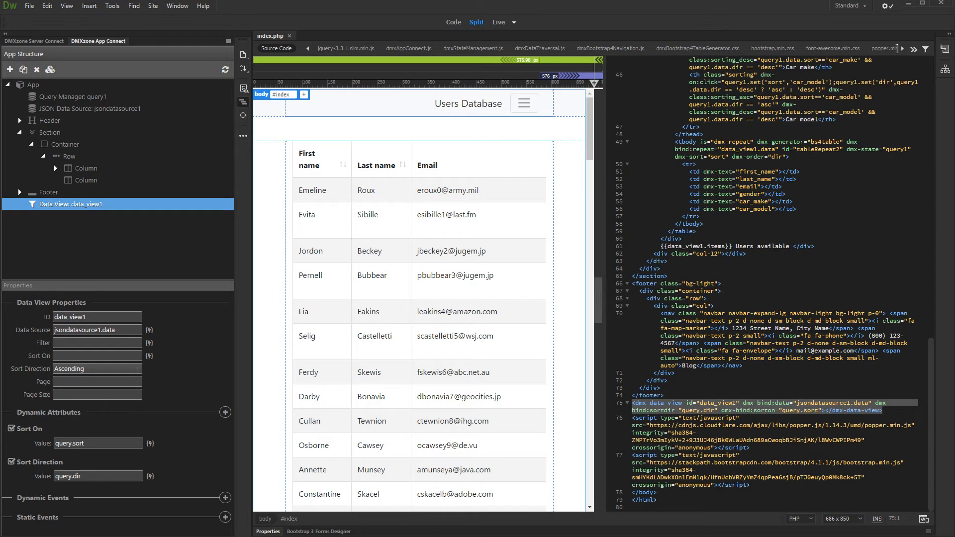
Sort the users table by email descending and set data_view1's page size to 10.
left_click(428, 165)
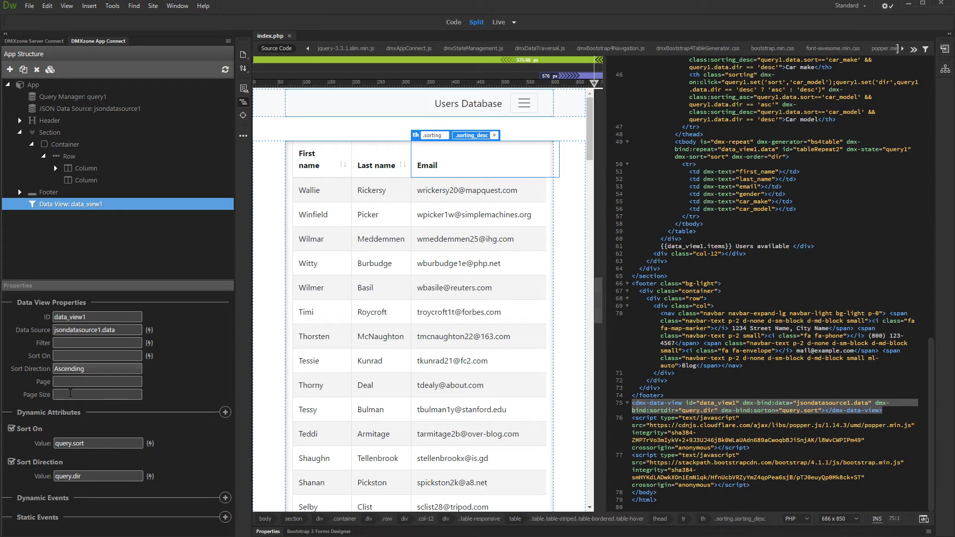
left_click(96, 394)
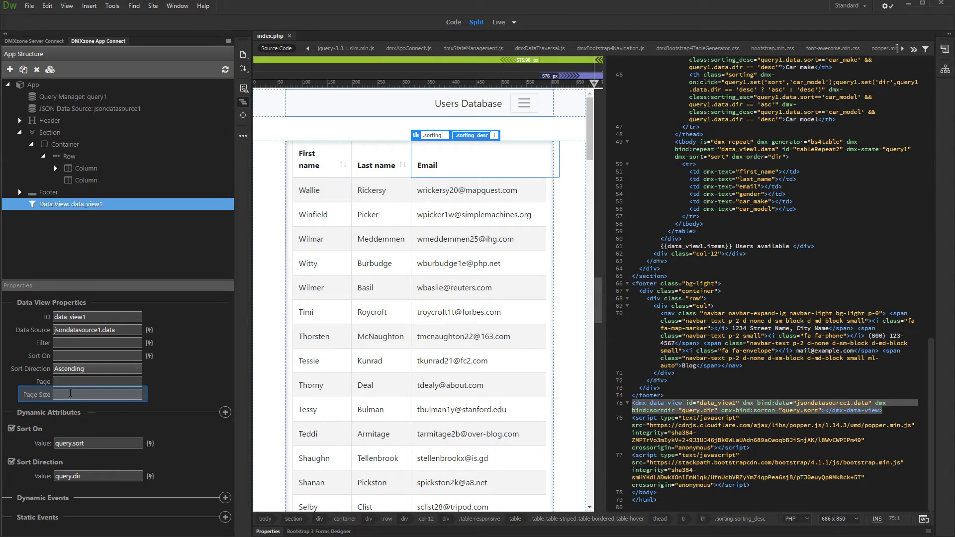
left_click(98, 394)
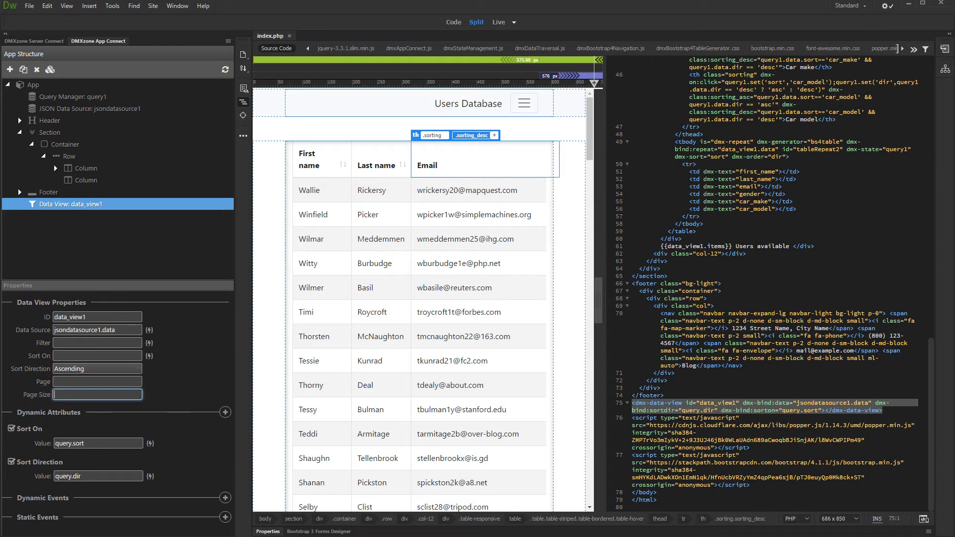
type("10")
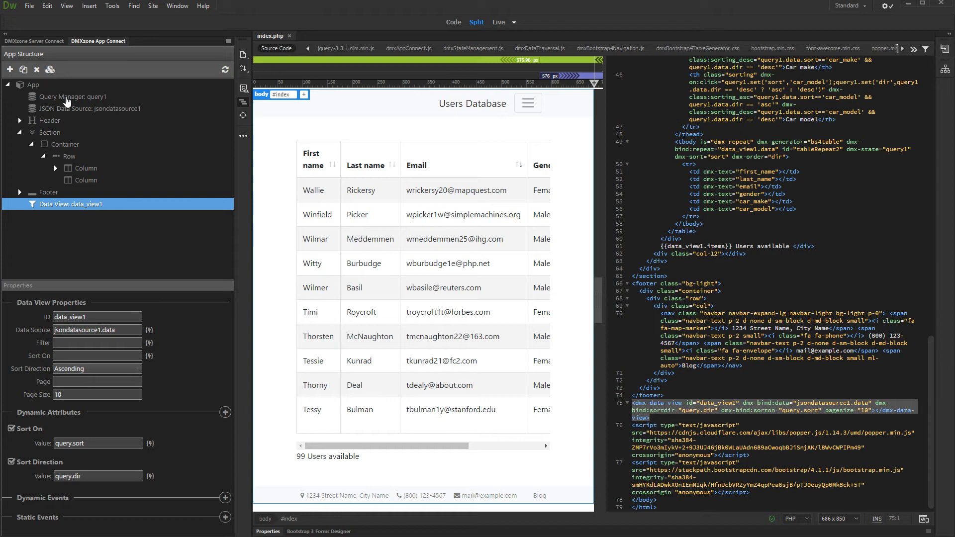
Define a new query variable named 'page' in the Query Manager and save.
left_click(72, 96)
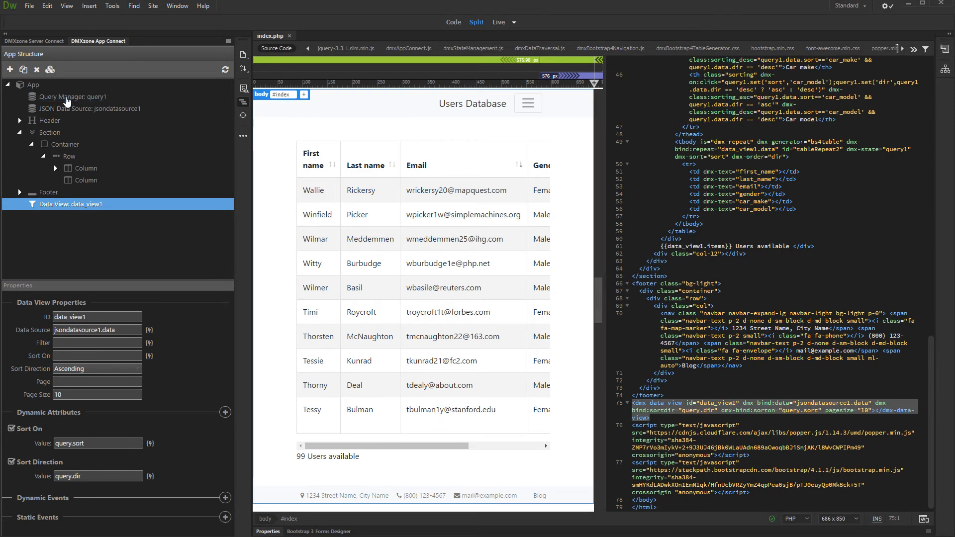
left_click(74, 97)
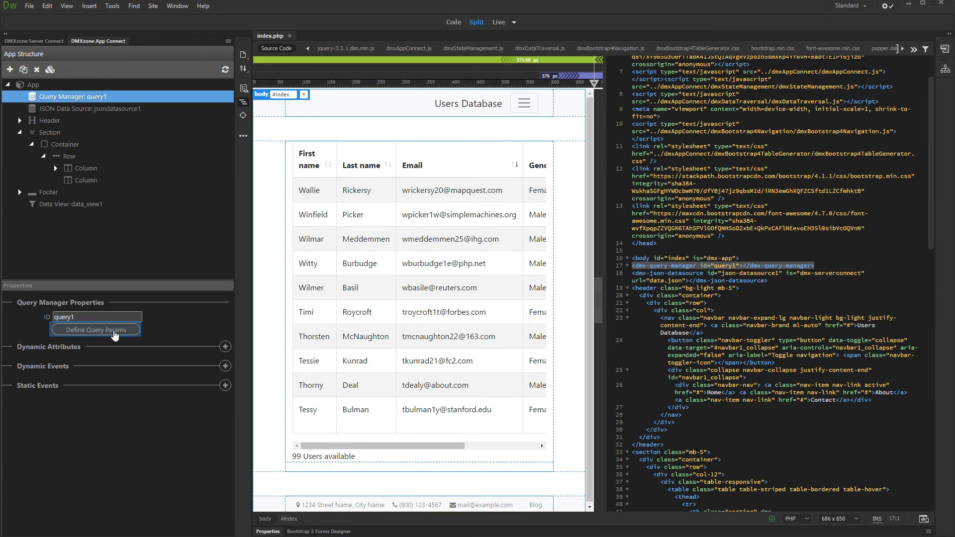
left_click(95, 329)
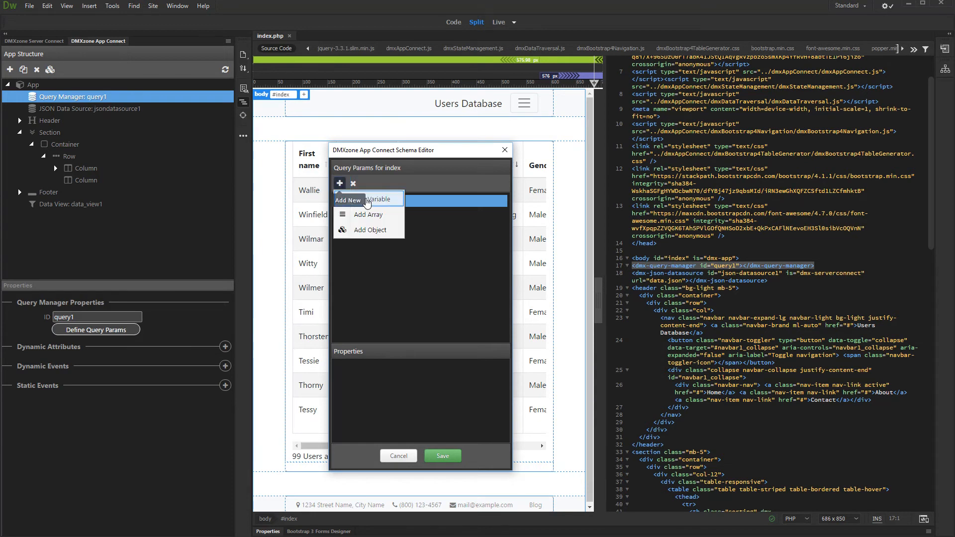
left_click(348, 200)
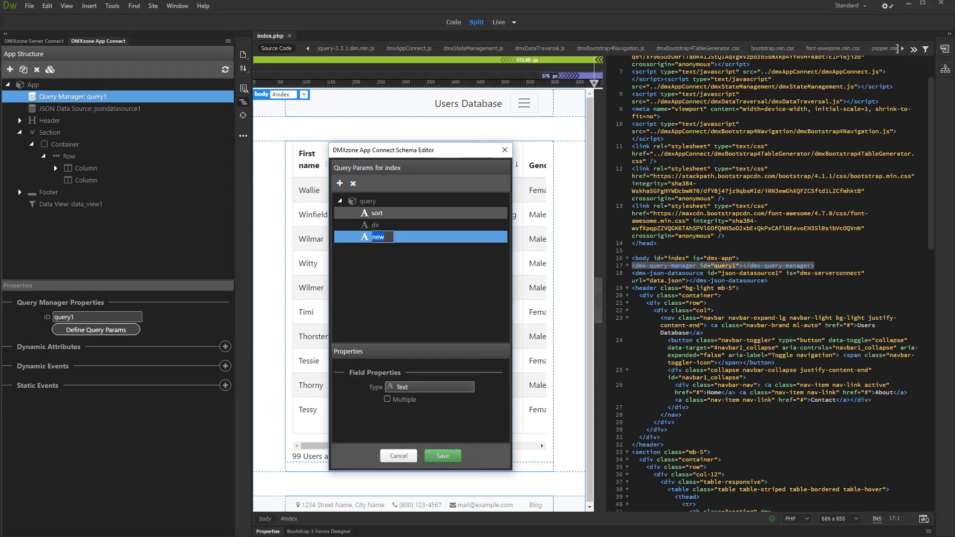
type("page")
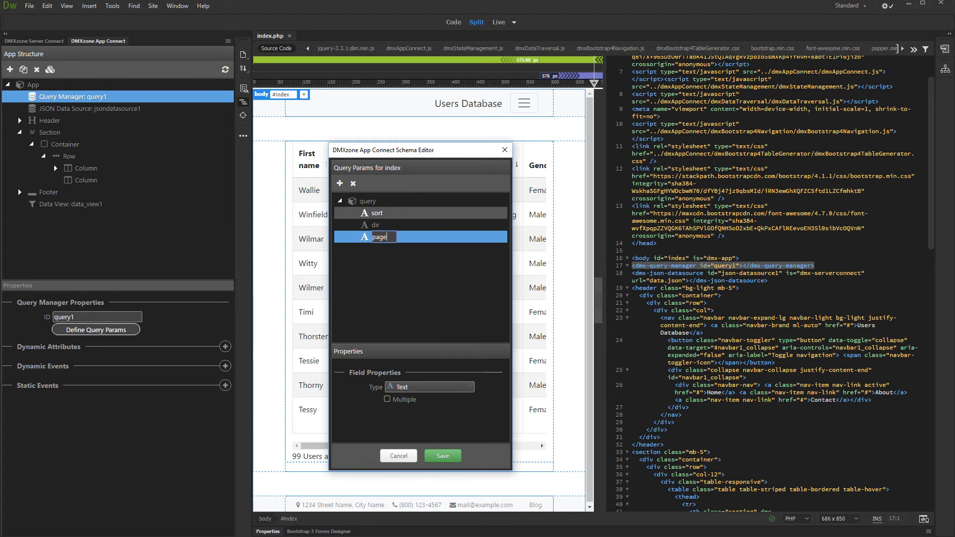
left_click(442, 455)
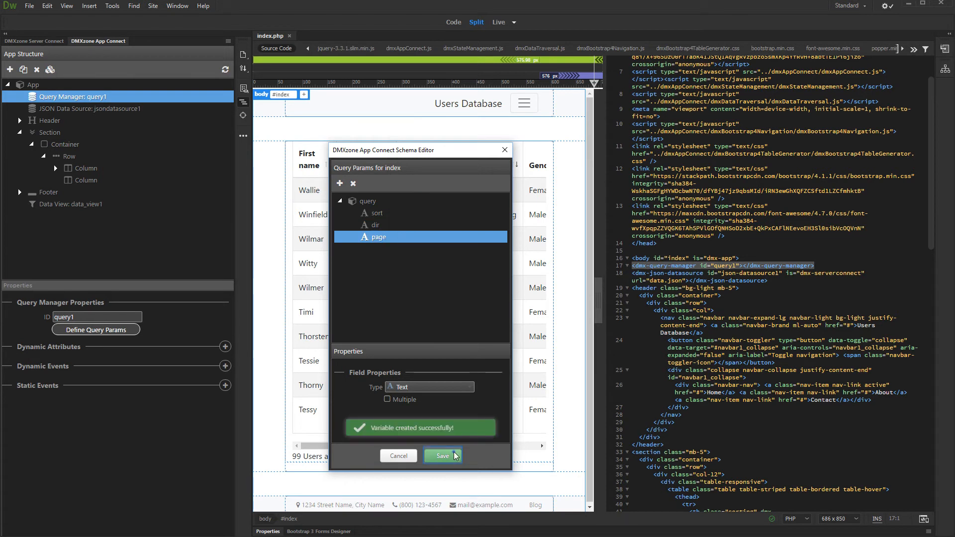
left_click(442, 456)
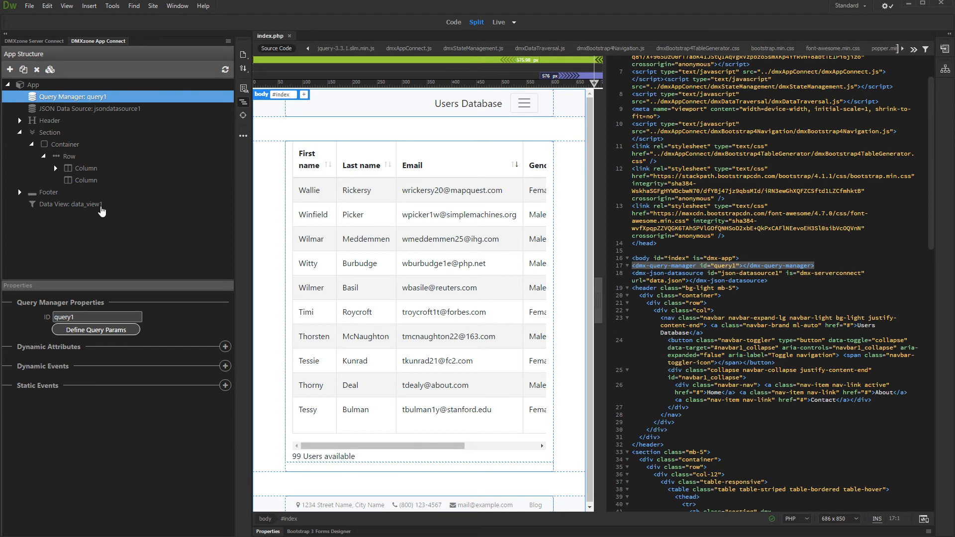
Give data_view1 a Page dynamic attribute bound to query.page.
left_click(70, 204)
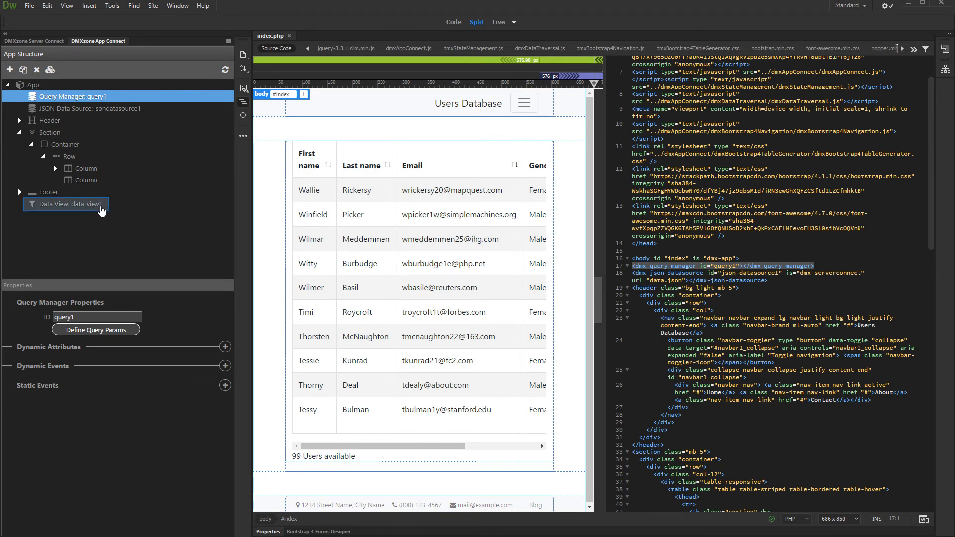
left_click(68, 204)
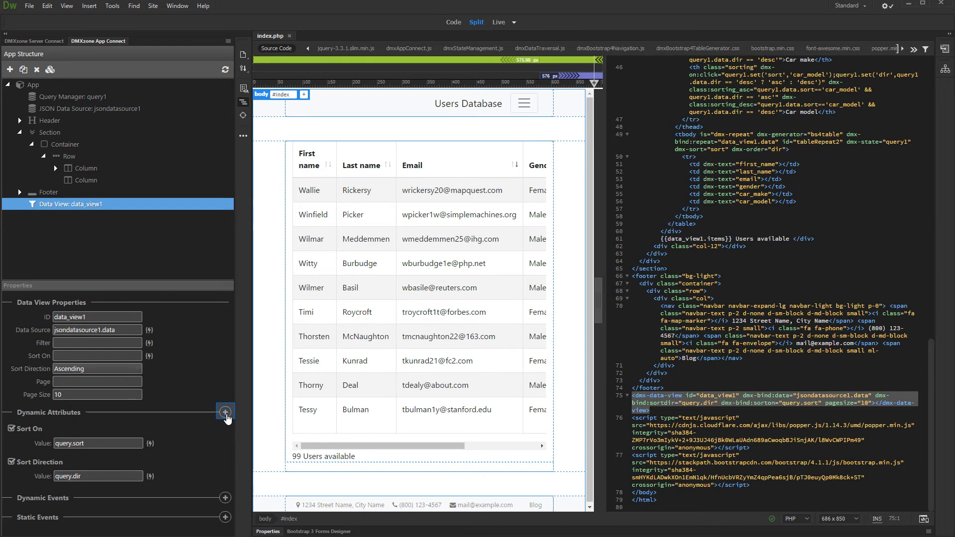
left_click(225, 412)
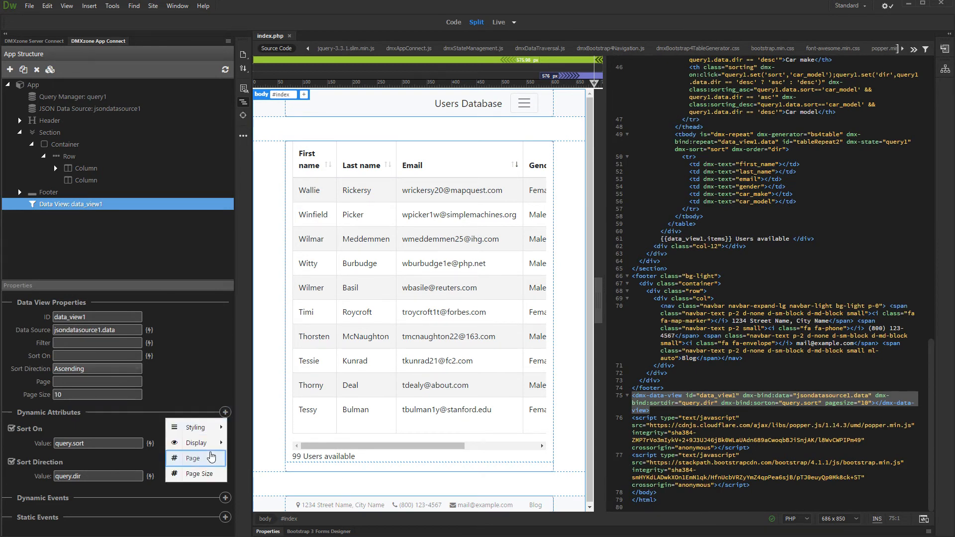
left_click(193, 458)
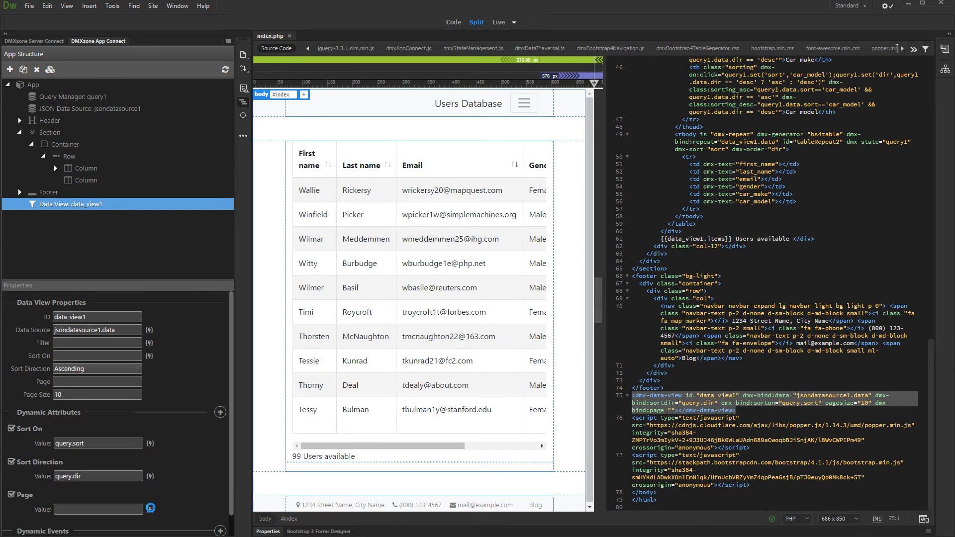
left_click(150, 508)
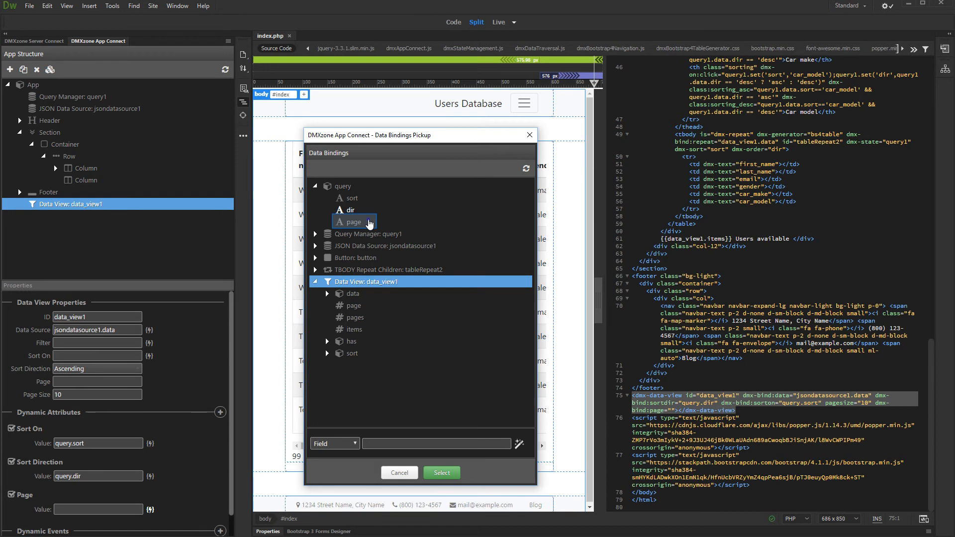
left_click(353, 220)
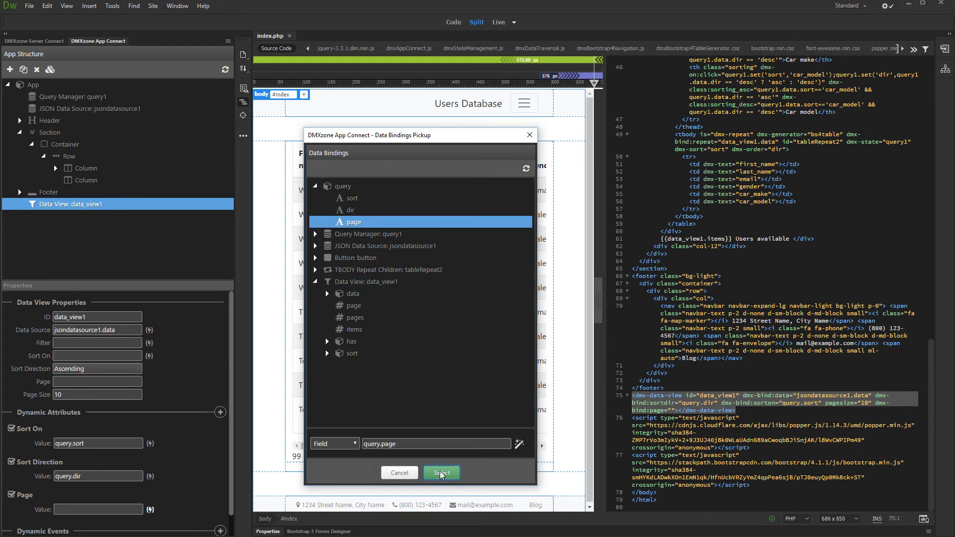
left_click(441, 473)
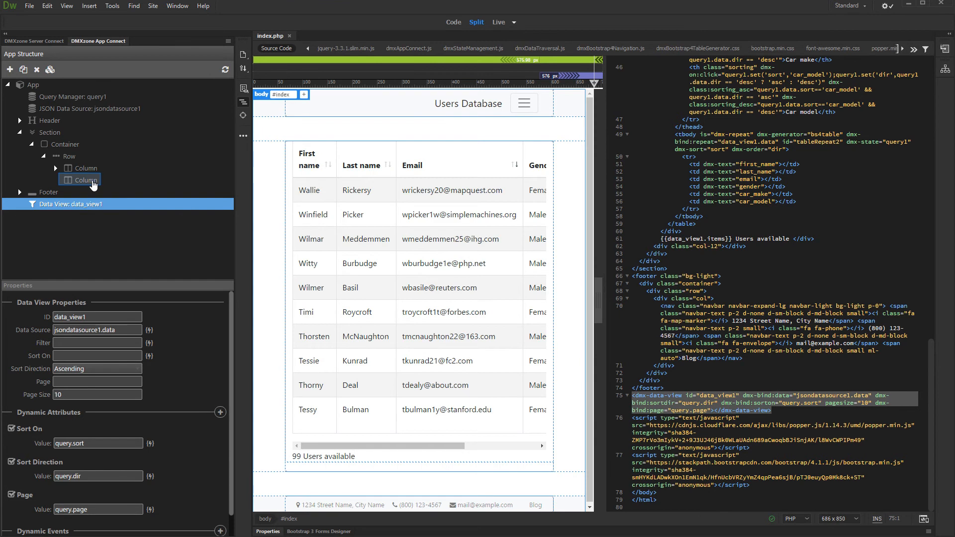
Generate a Bootstrap 4 paging bar for data_view1, using state manager query1 with offset parameter 'page'.
left_click(85, 180)
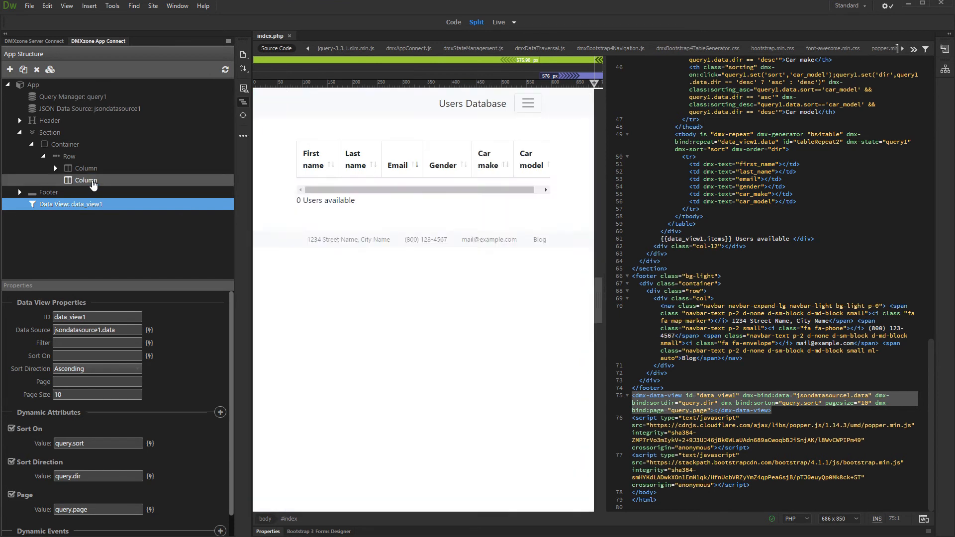
right_click(86, 180)
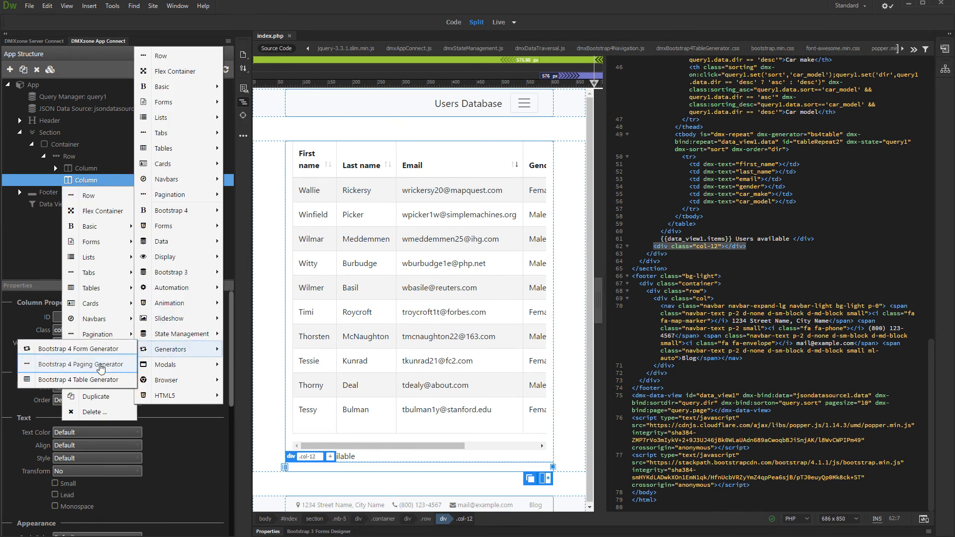
left_click(84, 363)
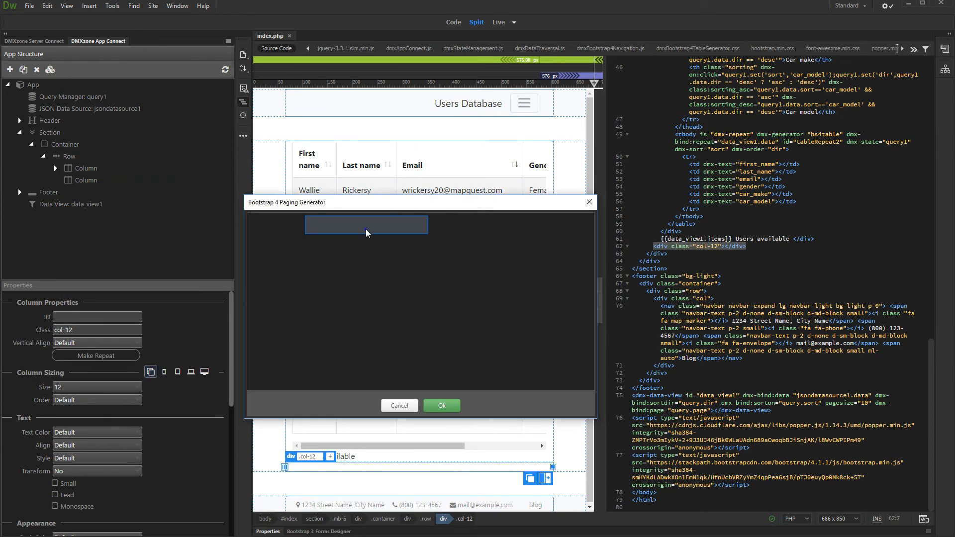
left_click(390, 226)
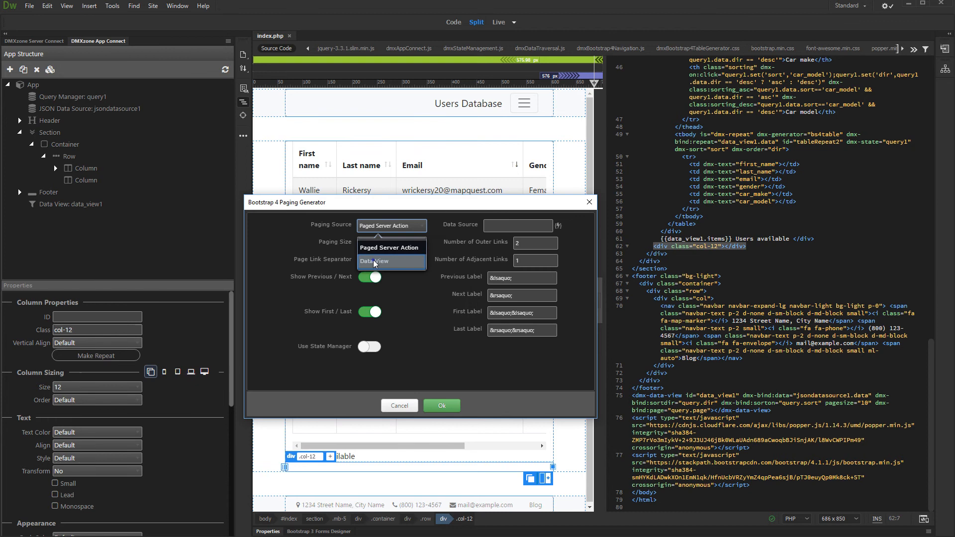
left_click(375, 260)
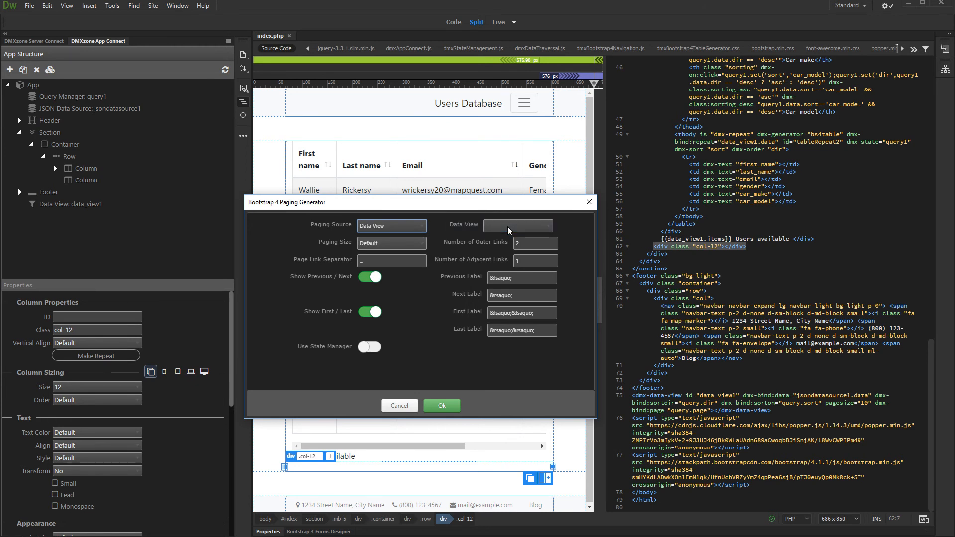
left_click(517, 226)
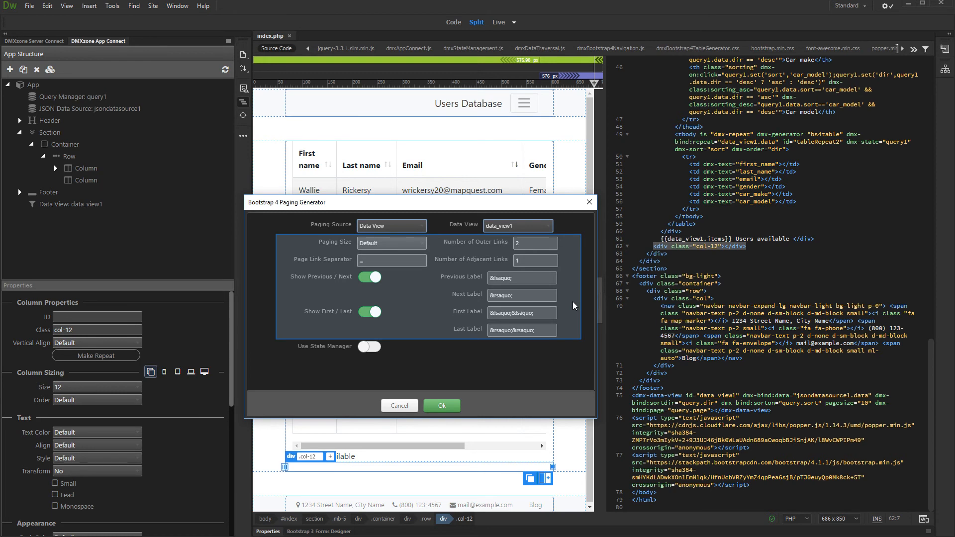
left_click(369, 347)
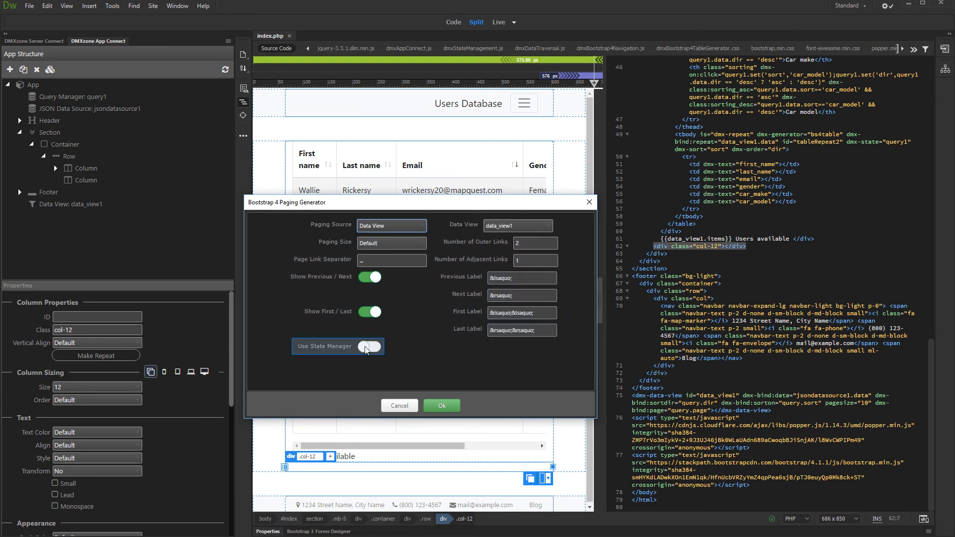
left_click(369, 347)
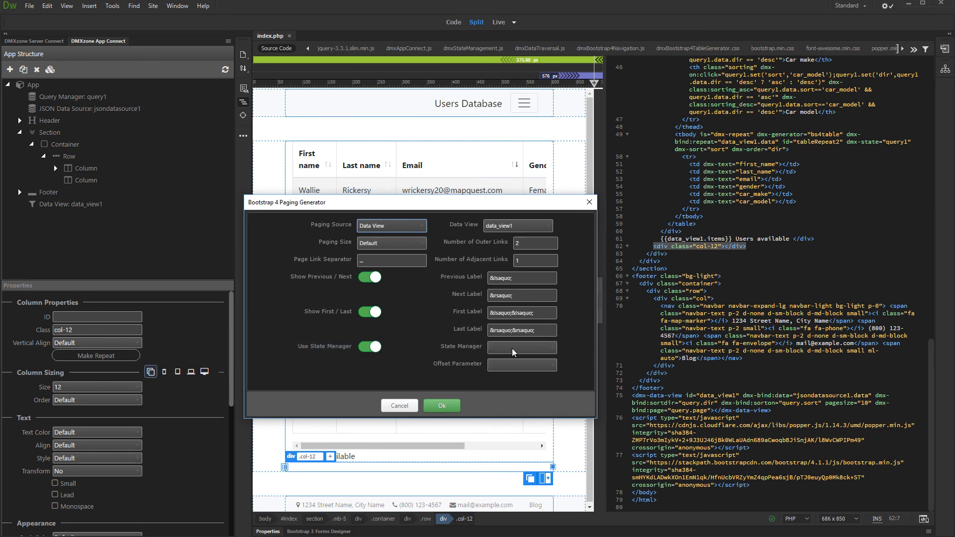
left_click(521, 346)
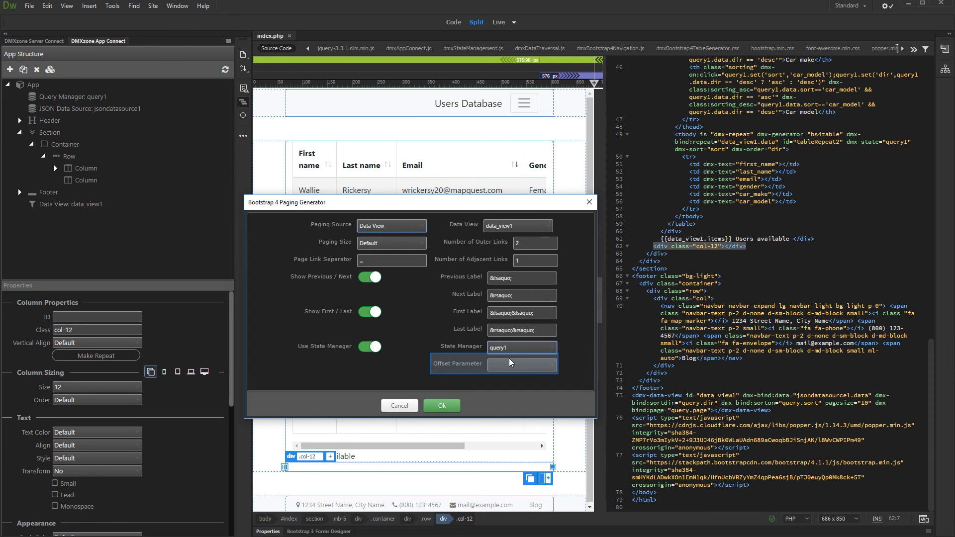
type("page")
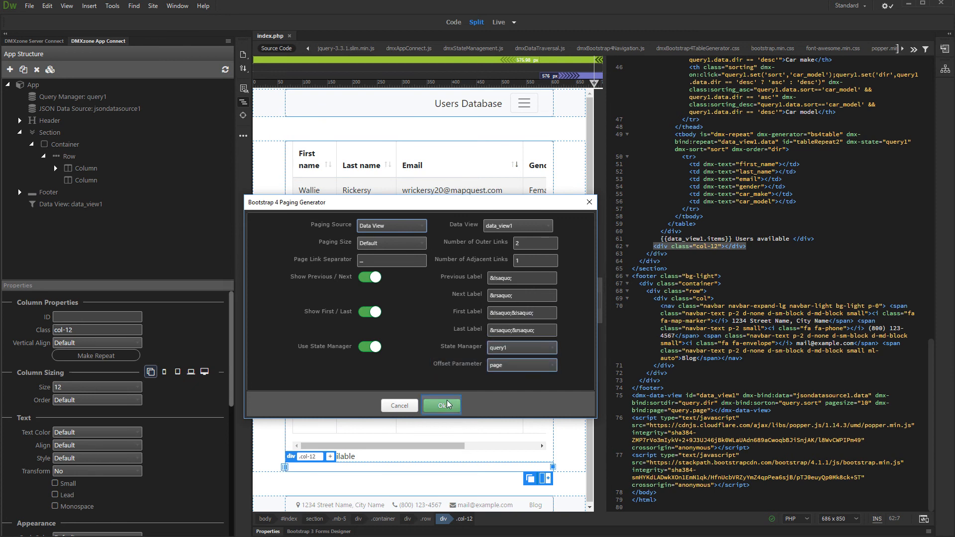
left_click(441, 406)
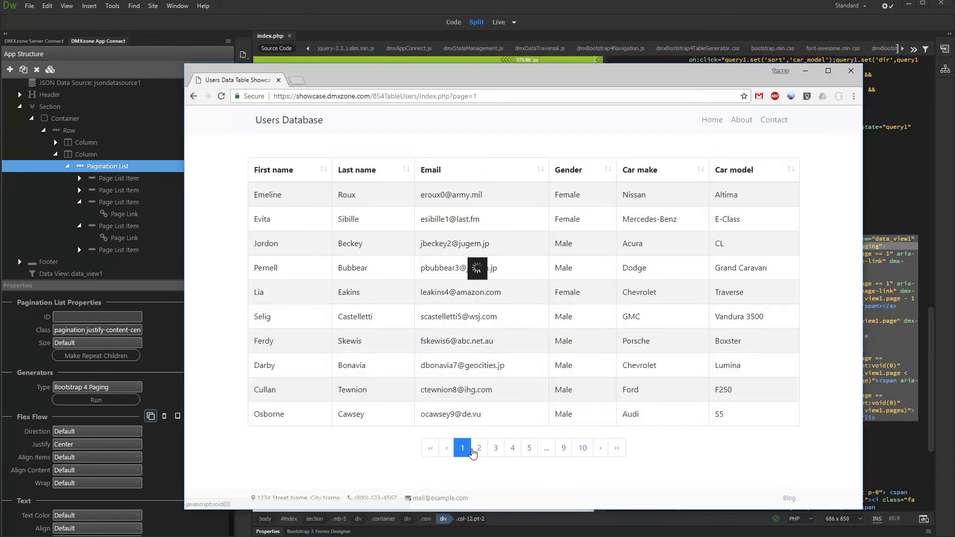
Navigate to pages 3, 8, 2, 10, then back to 8, watching the URL's page parameter.
left_click(495, 448)
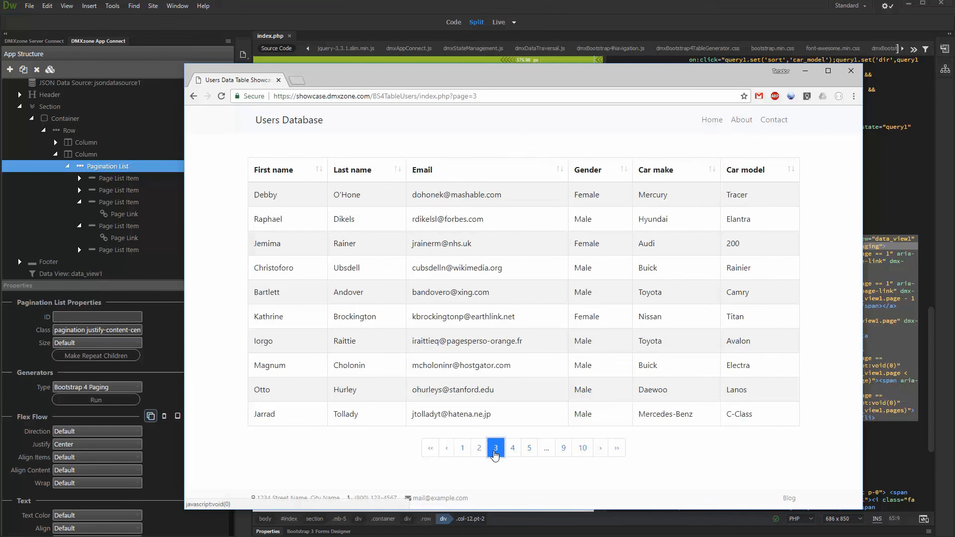
left_click(582, 448)
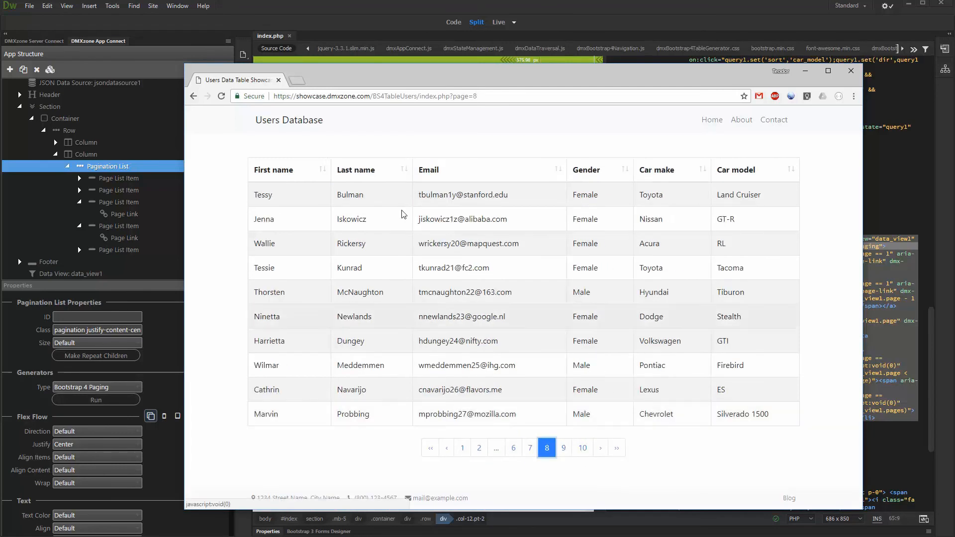
mouse_move(304, 263)
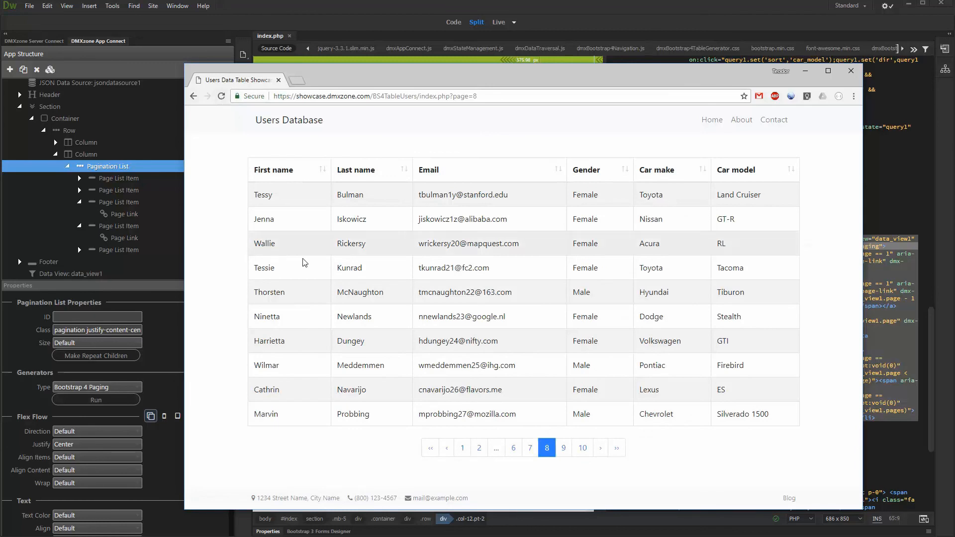
left_click(478, 448)
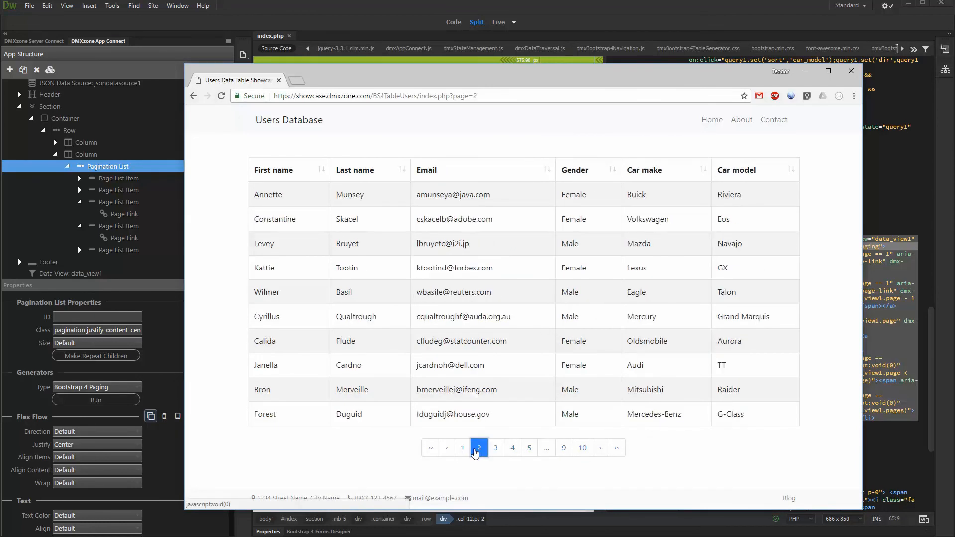
left_click(495, 447)
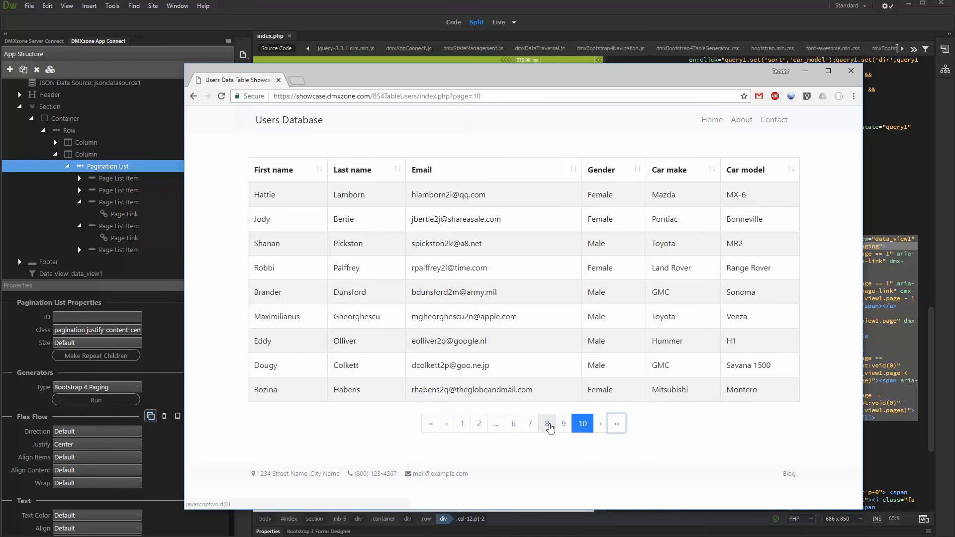
left_click(546, 423)
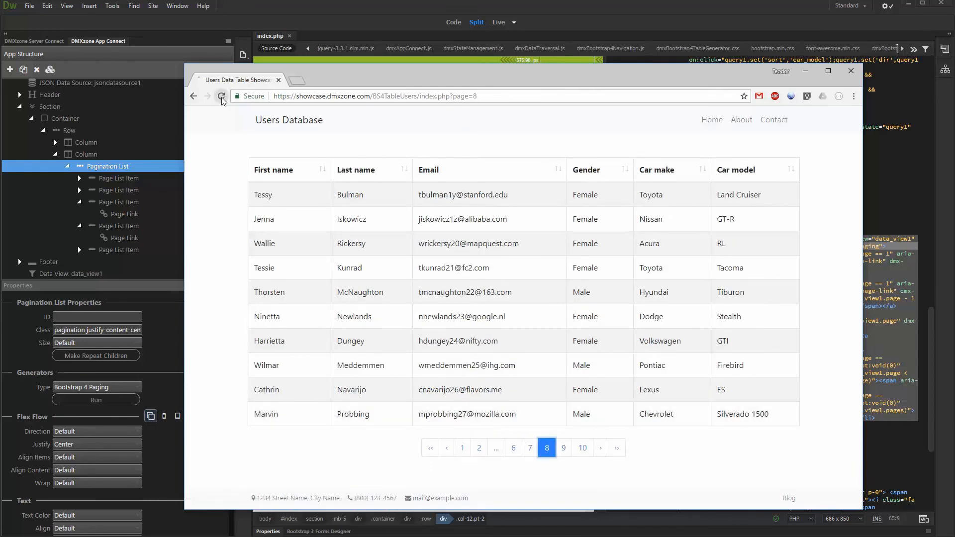